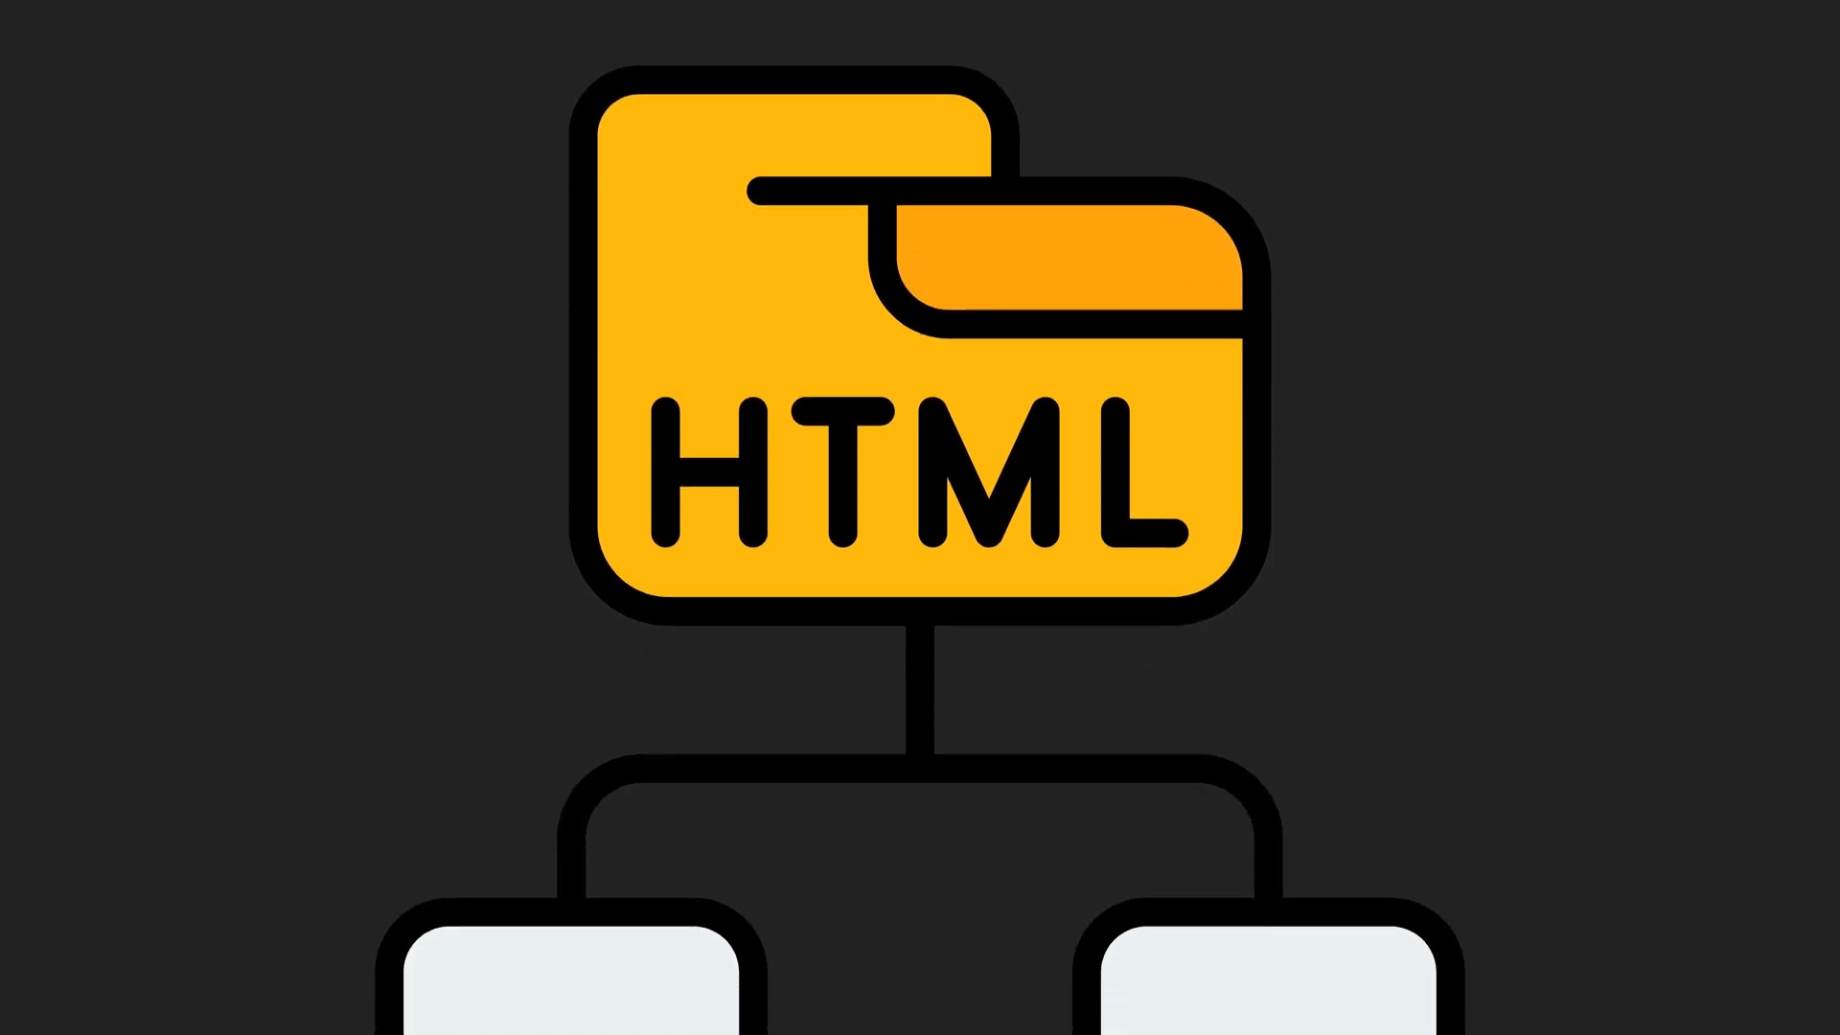
scroll("down", 3)
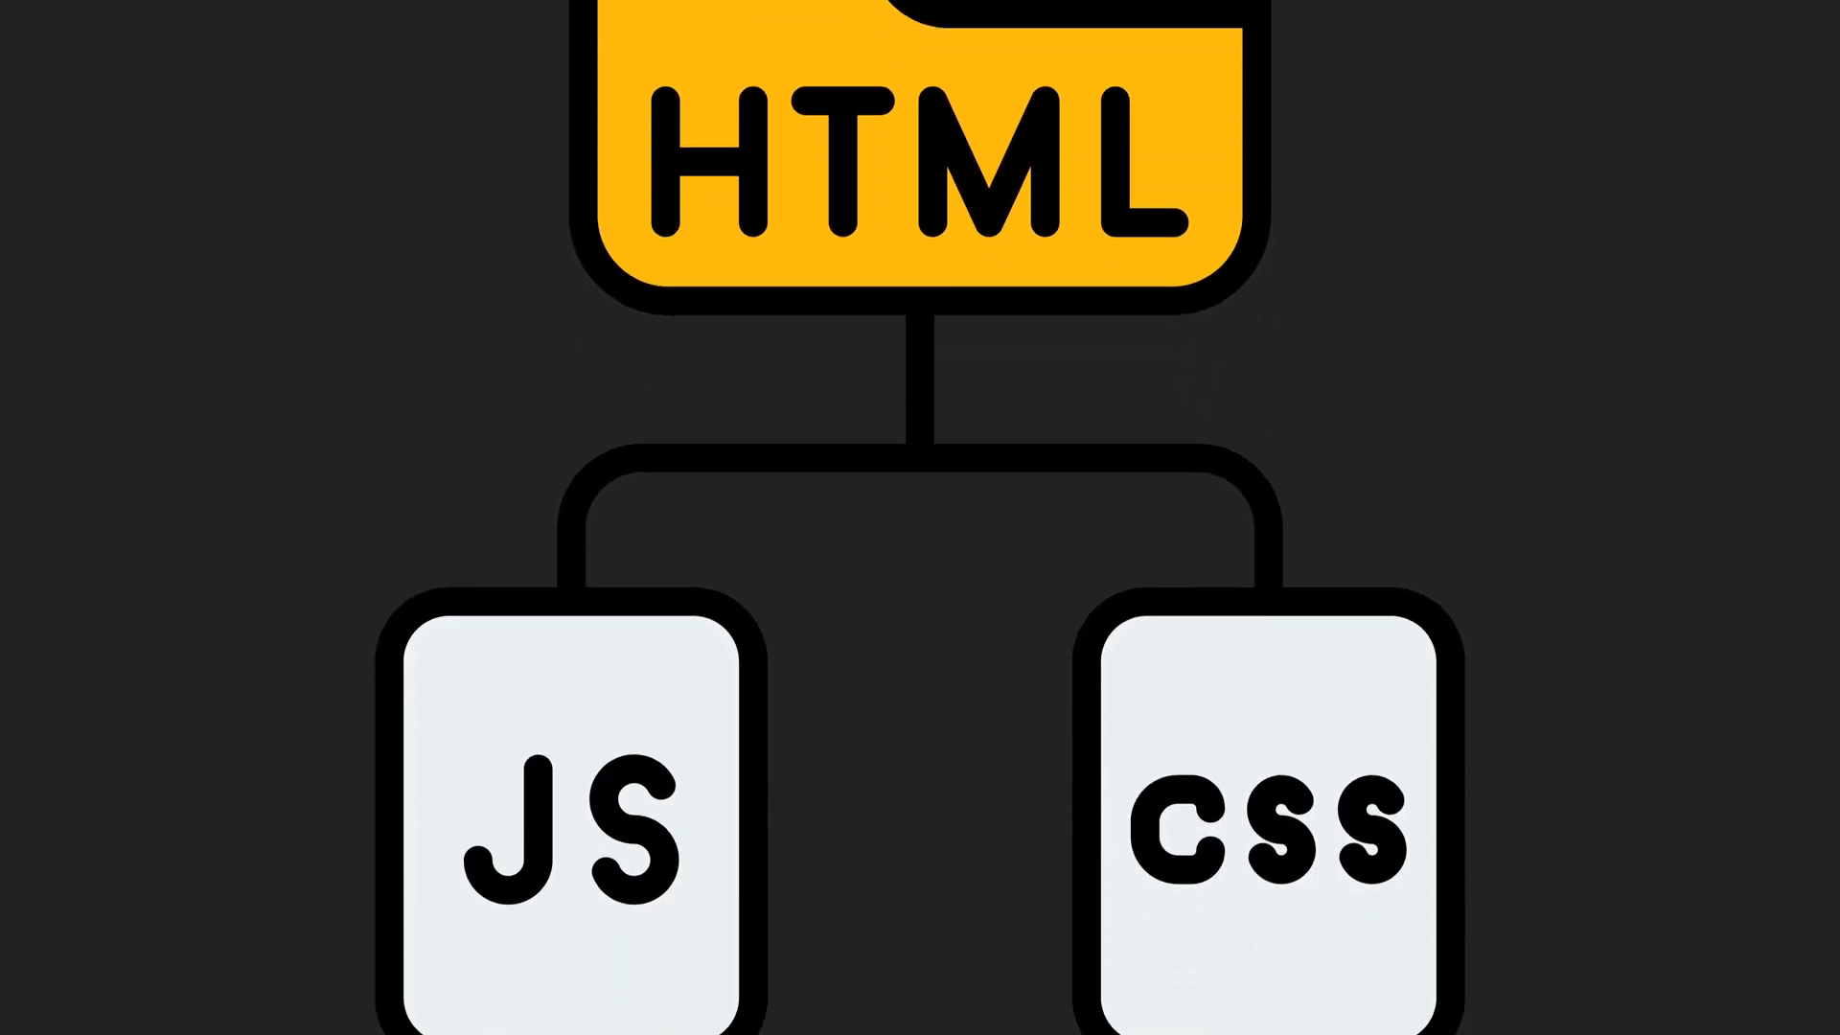